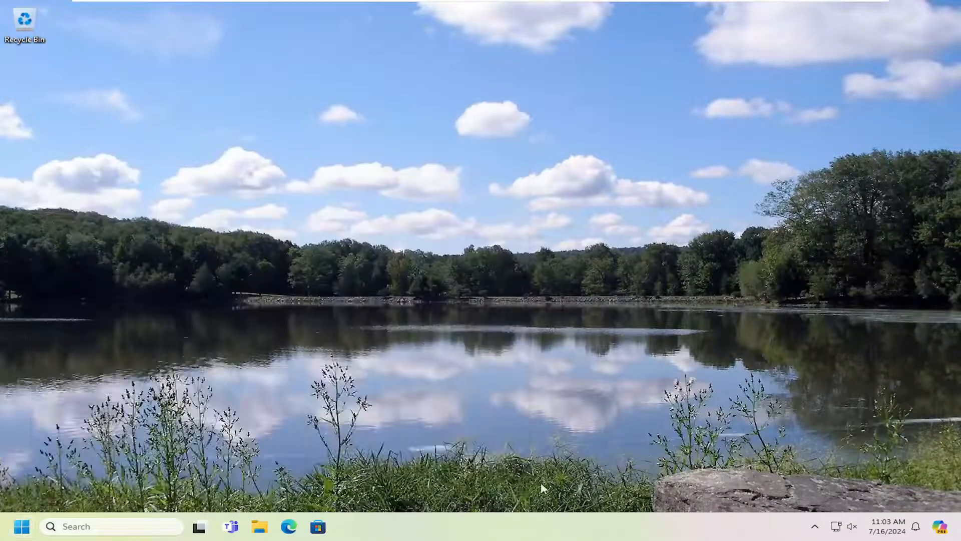
# Step: Launch a new File Explorer window at the Home location from the taskbar
pyautogui.click(258, 525)
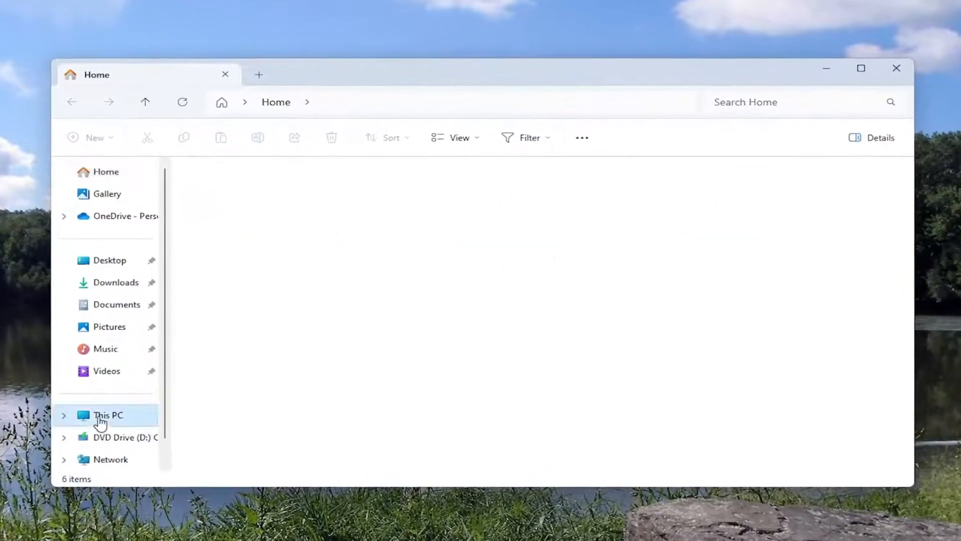
# Step: Show This PC's drives and reveal its extra command-bar options
pyautogui.click(109, 415)
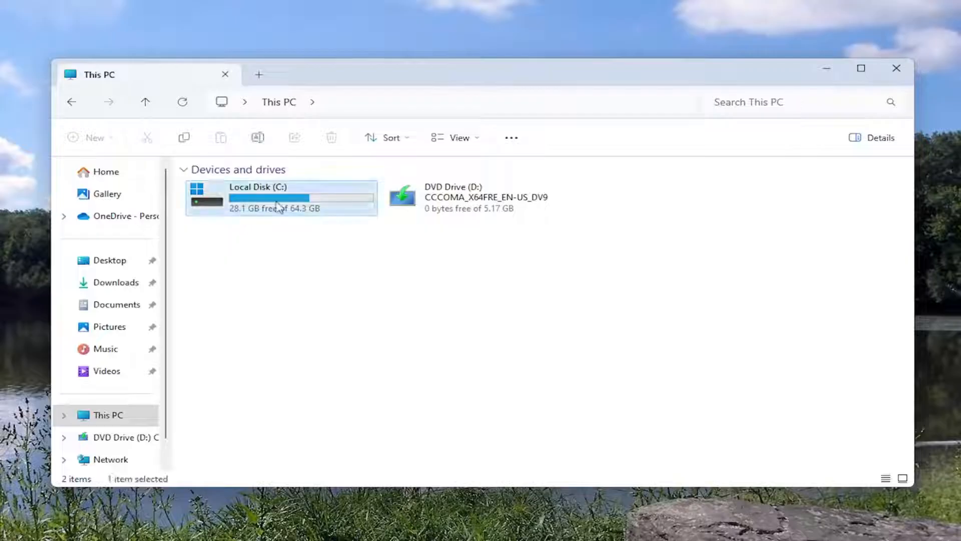
pyautogui.moveTo(276, 205)
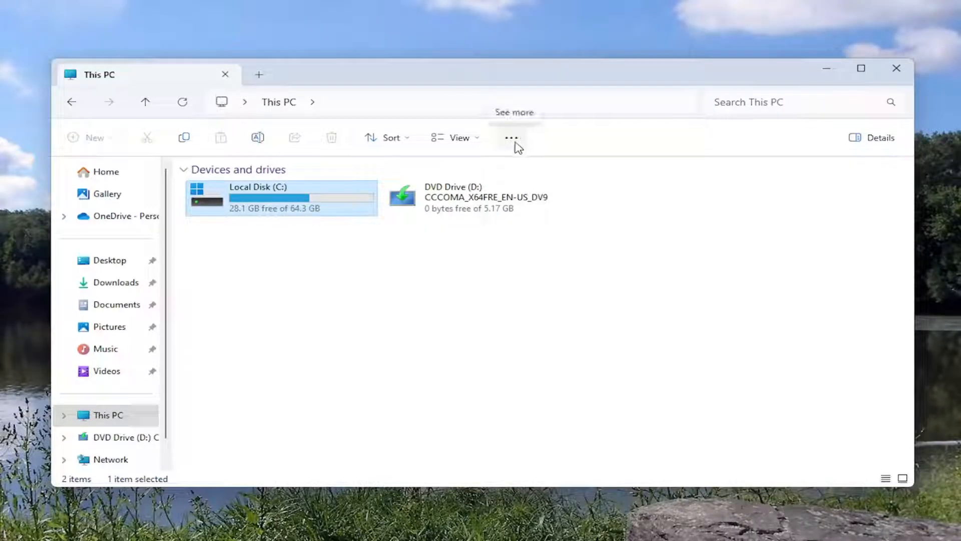
pyautogui.click(510, 137)
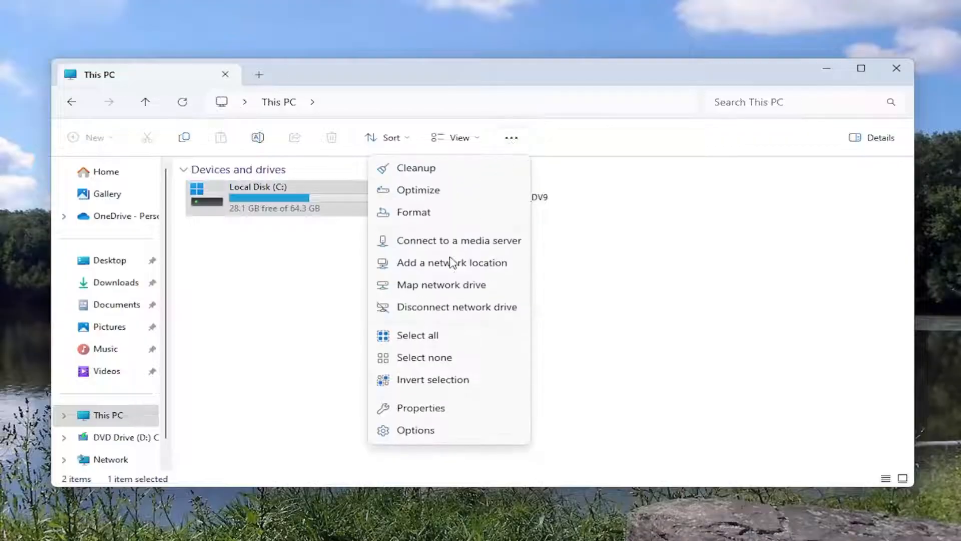
# Step: Bring up the Map Network Drive wizard, cancel it, and close File Explorer
pyautogui.click(441, 284)
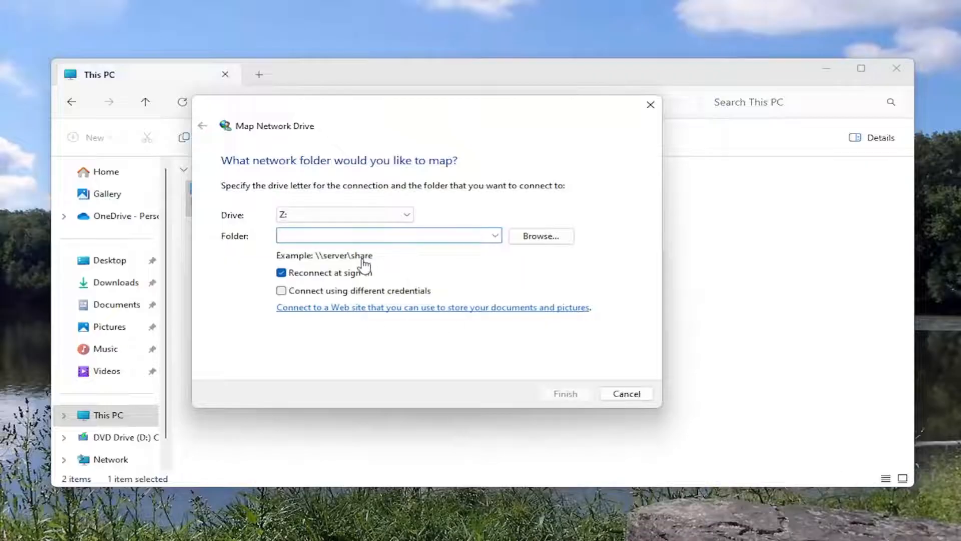
pyautogui.click(387, 236)
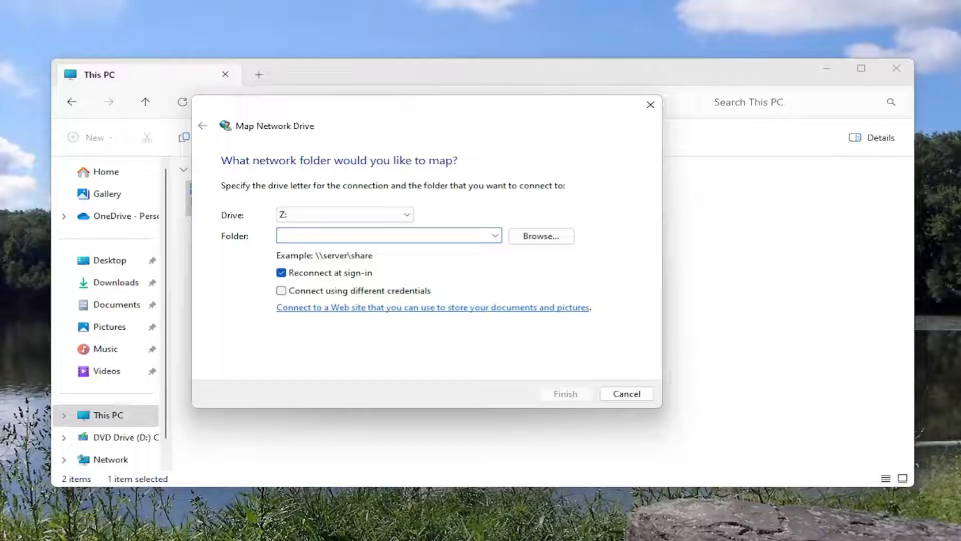
pyautogui.click(626, 392)
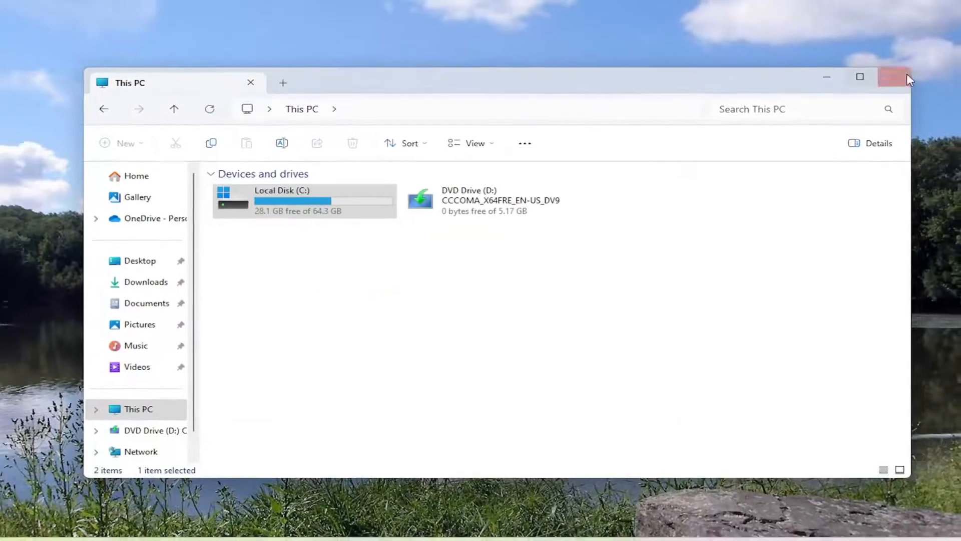
pyautogui.click(895, 77)
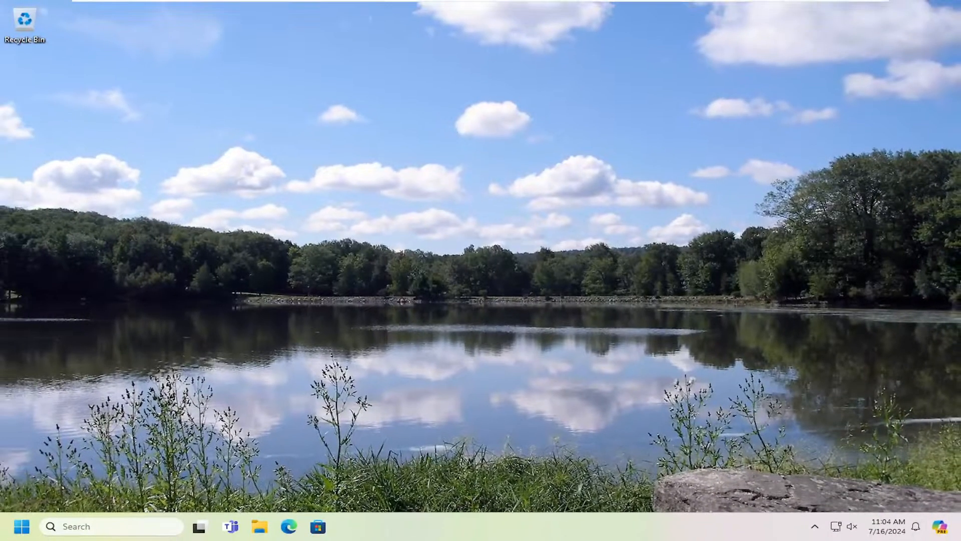